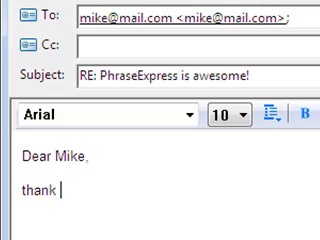
# Type 'you for your ema' and accept the auto-completion to 'thank you for your email.'
pyautogui.write('you for your email.')
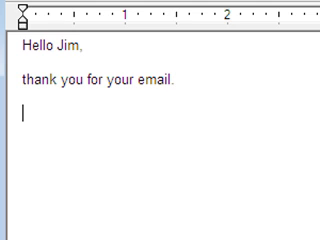
# Type 'Multiple' and pick the popup-menu phrase sentence from PhraseExpress
pyautogui.write('Multiple')
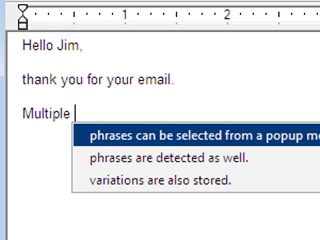
pyautogui.write('p')
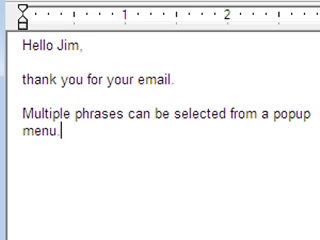
pyautogui.write('pe')
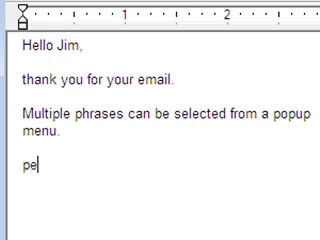
# Write 'PhraseExpress expands abbreviations and corrects typos in any application.', autocorrecting 'tpyos'
pyautogui.write('PhraseExpress expands abbrevations and core')
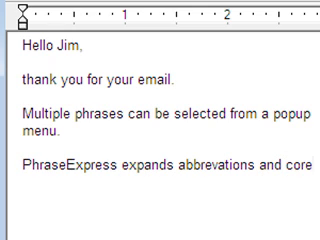
pyautogui.write('correct tpyos')
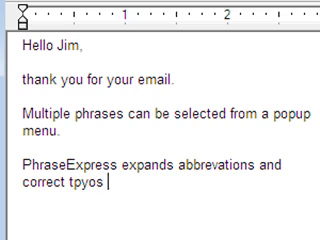
pyautogui.write('in any application.')
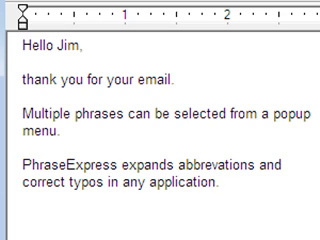
# Type 'My first abbreviation!' and register it via the tray icon with autotext 'mfa'
pyautogui.scroll(-3)
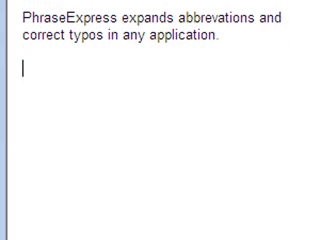
pyautogui.write('My first abbreviation!')
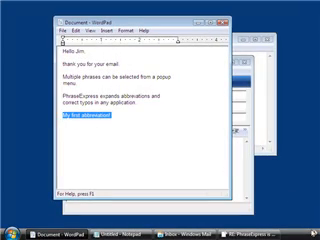
pyautogui.click(305, 228)
pyautogui.write('m')
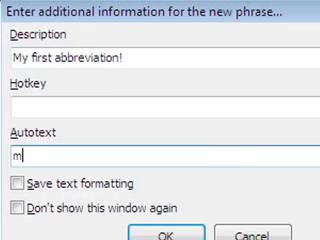
pyautogui.write('fa')
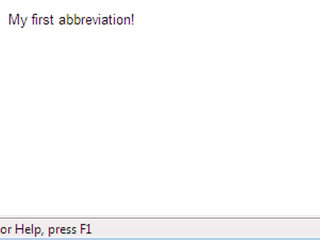
# Expand 'mfa', then insert the multiple choice boilerplate sentence with 'manual text input'
pyautogui.write('mfa')
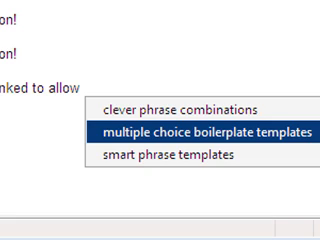
pyautogui.click(202, 129)
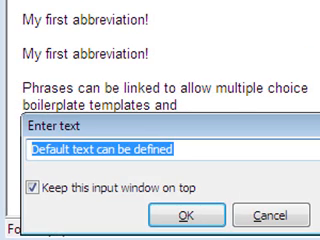
pyautogui.write('manual text')
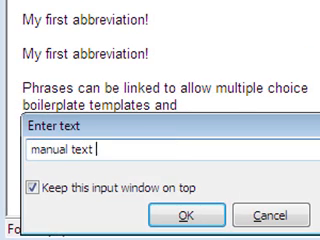
pyautogui.write('input')
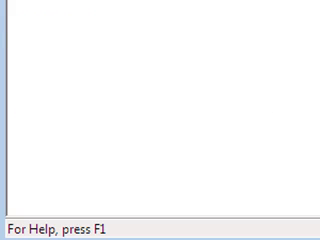
# Type "It's #now." so the macro inserts the current time, 7:29 AM
pyautogui.write("It's #now")
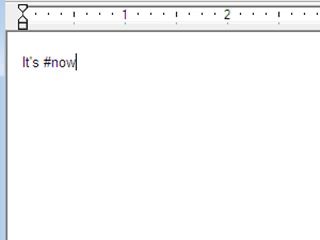
pyautogui.write('.')
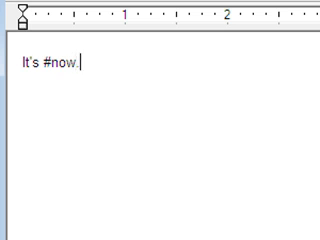
pyautogui.write('7:29 AM. S')
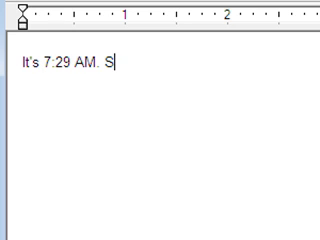
# Type 'Shall we meet in one hour?', which becomes 'meet at 8:29 AM?'
pyautogui.write('hall we meet in')
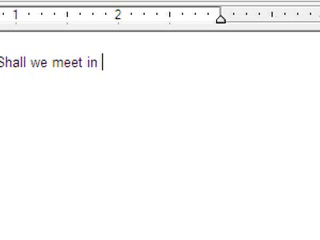
pyautogui.write('one hour?')
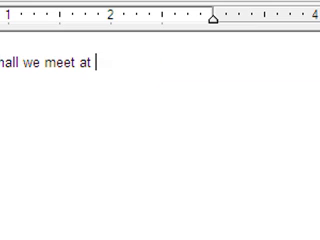
pyautogui.write('8:29 AM?')
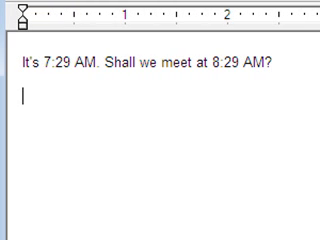
pyautogui.write('sig')
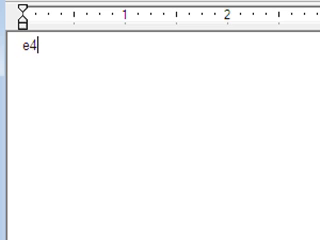
# Expand 'e474' to 'e474 (Sucroglycerides)' and type 'Cataracta' to get medical term suggestions
pyautogui.write('74 (Sucroglycerides')
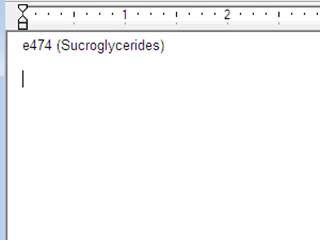
pyautogui.write('Cataracta')
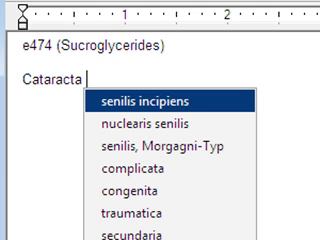
pyautogui.write('s')
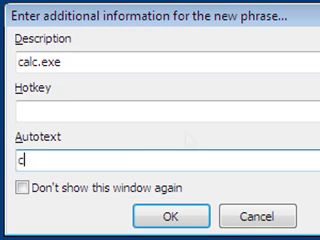
# Enter 'calc' as the autotext for the calc.exe phrase
pyautogui.write('alc')
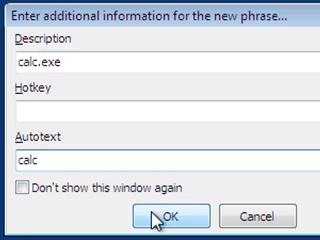